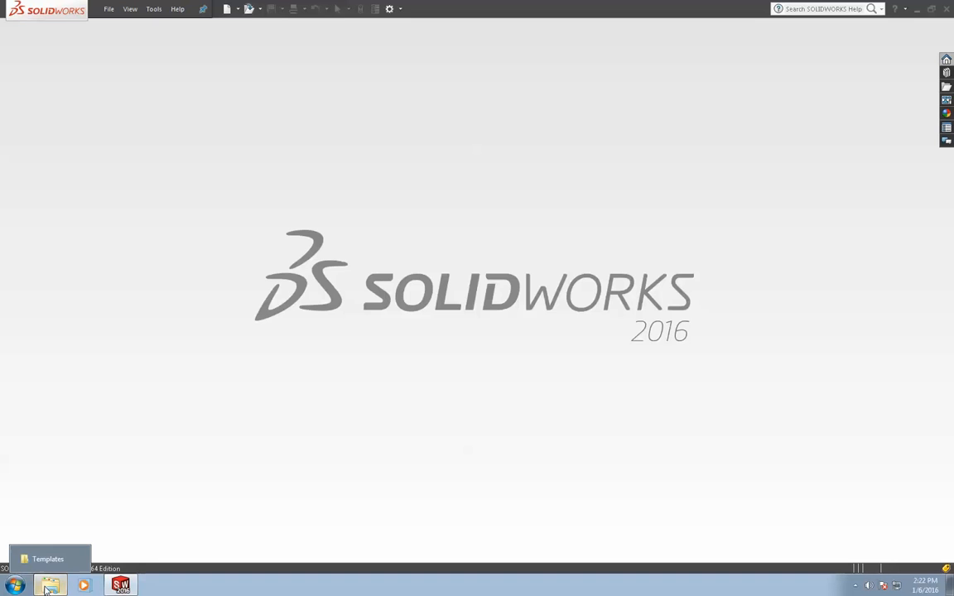
Bring forward the Explorer window listing the six Codeware drawing template files
left_click(49, 555)
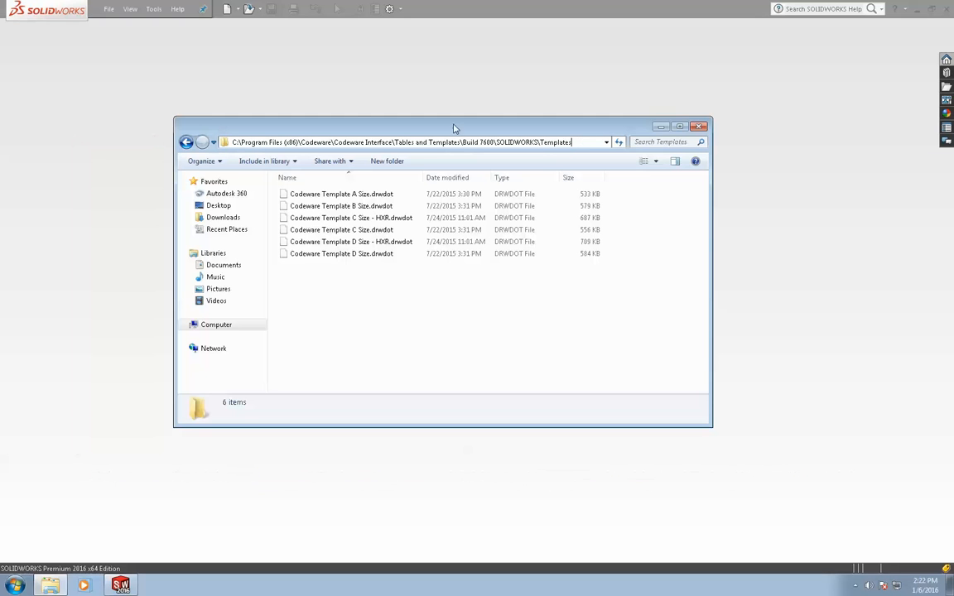
mouse_move(150, 10)
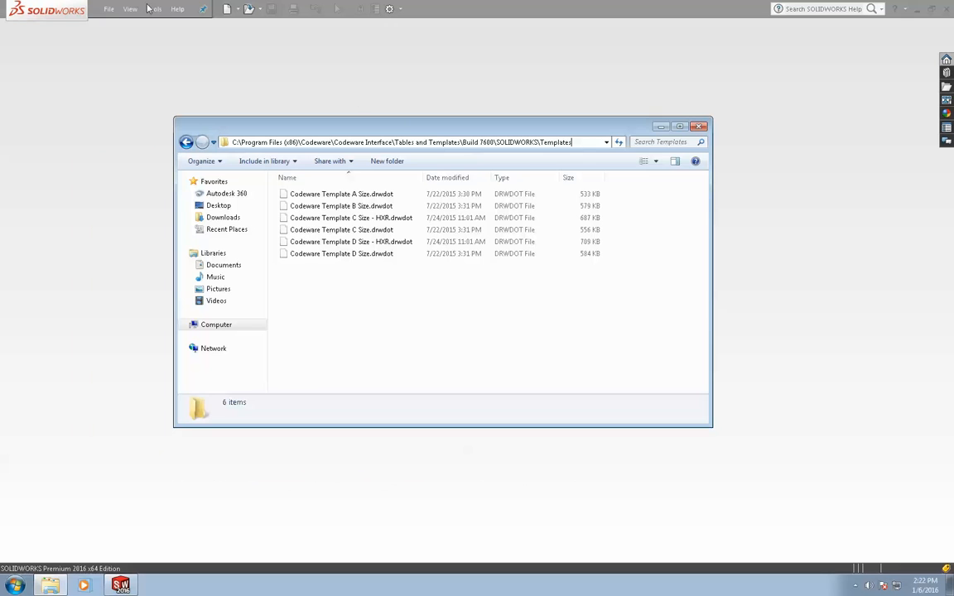
Open Tools > Options and show File Locations for Document Templates
left_click(153, 9)
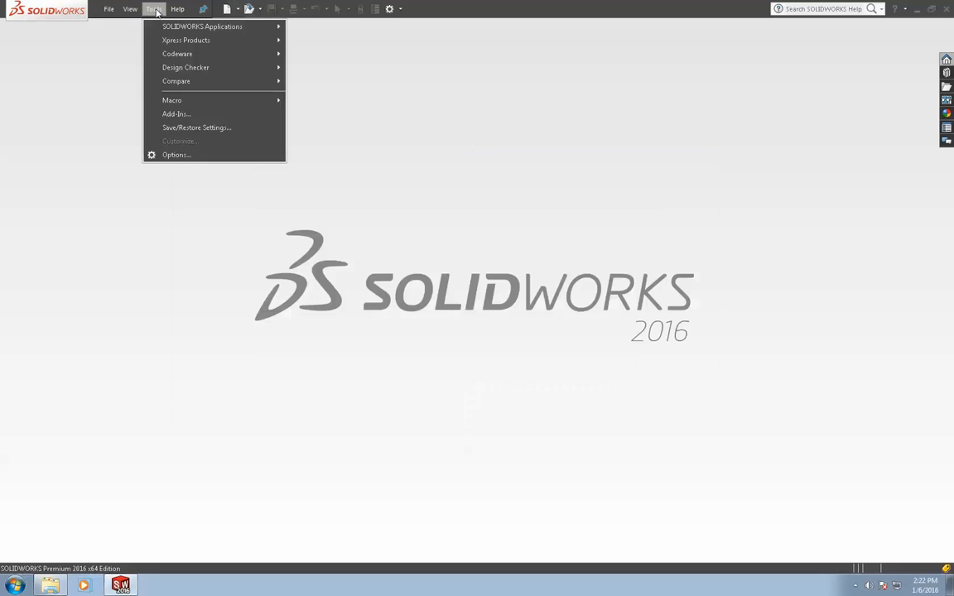
left_click(175, 155)
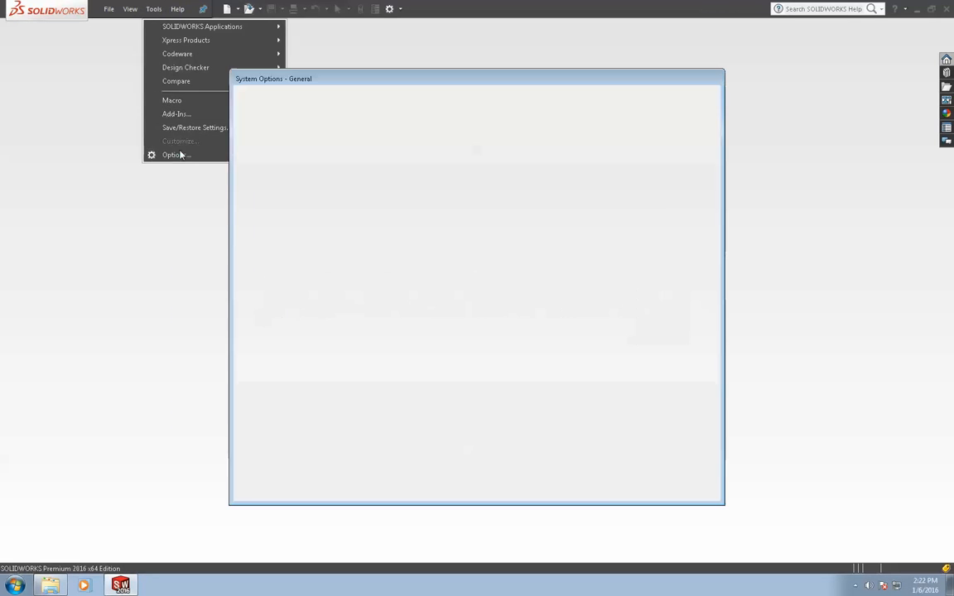
left_click(176, 155)
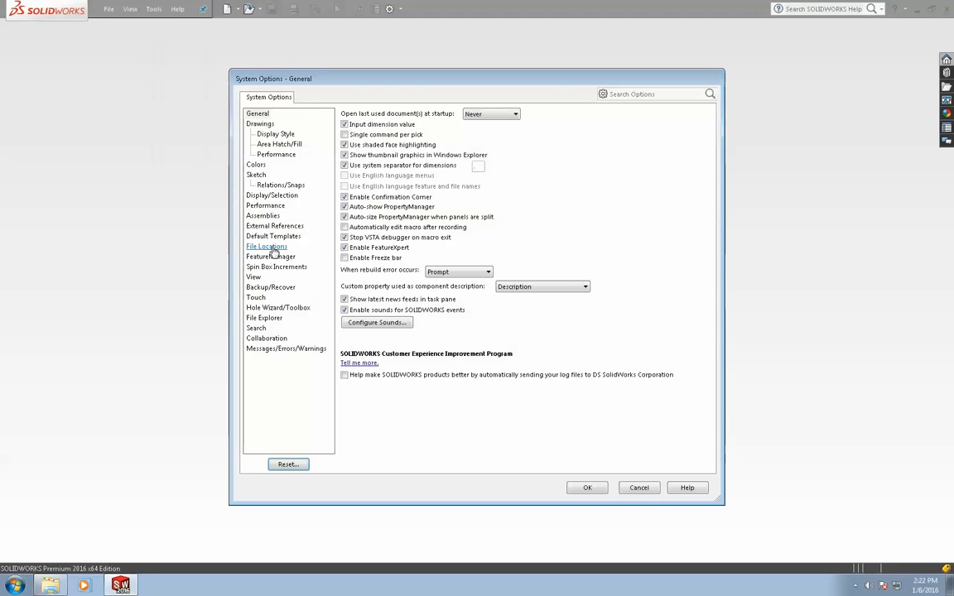
left_click(266, 247)
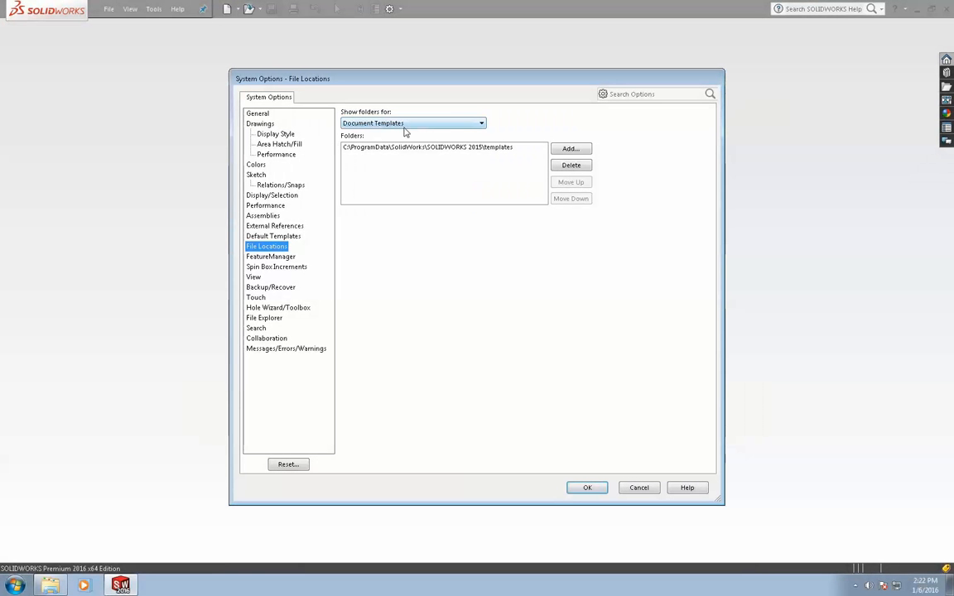
Add the Codeware Build 7600 SOLIDWORKS Templates folder as a Document Templates location, confirming all prompts
left_click(569, 148)
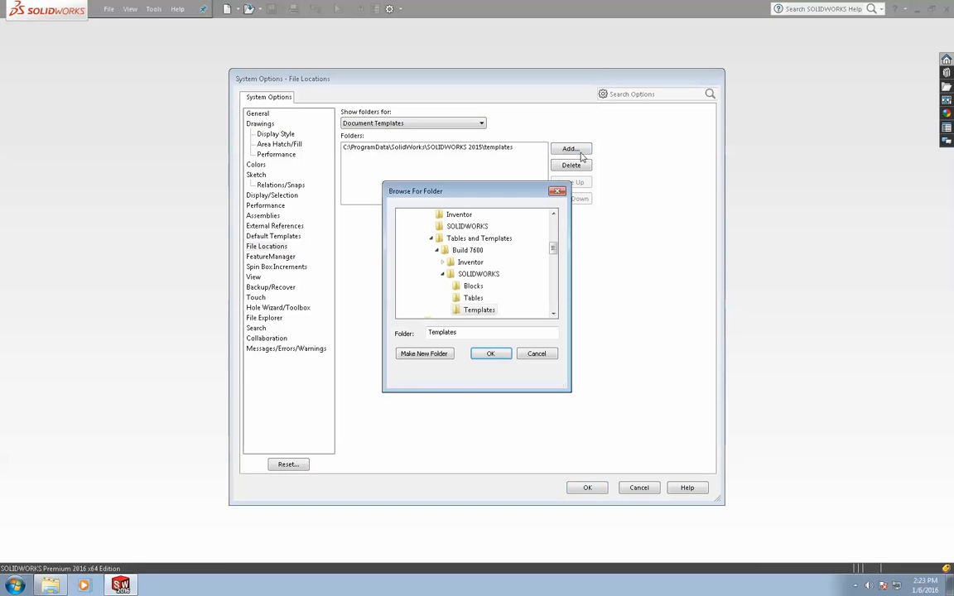
mouse_move(466, 286)
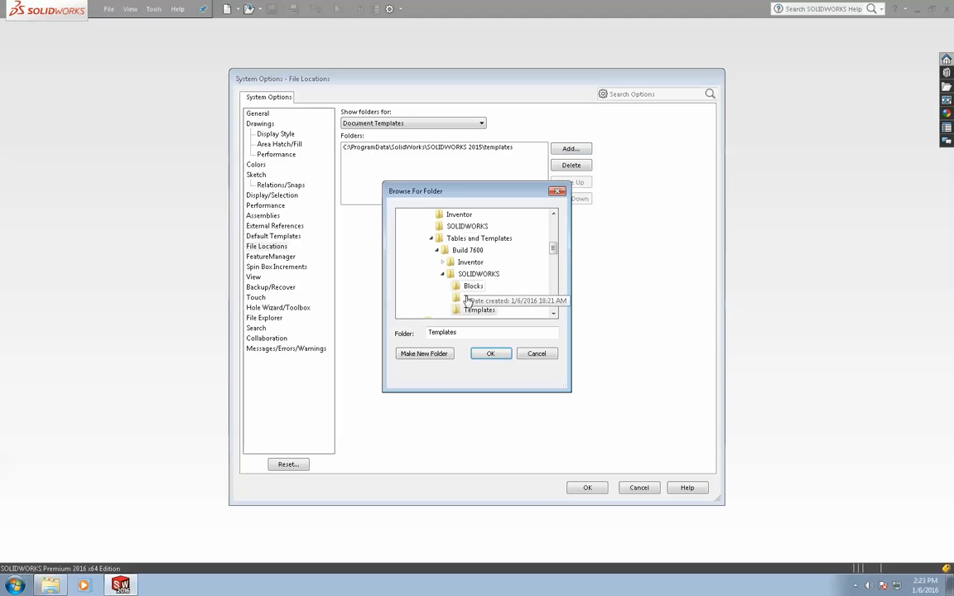
left_click(479, 310)
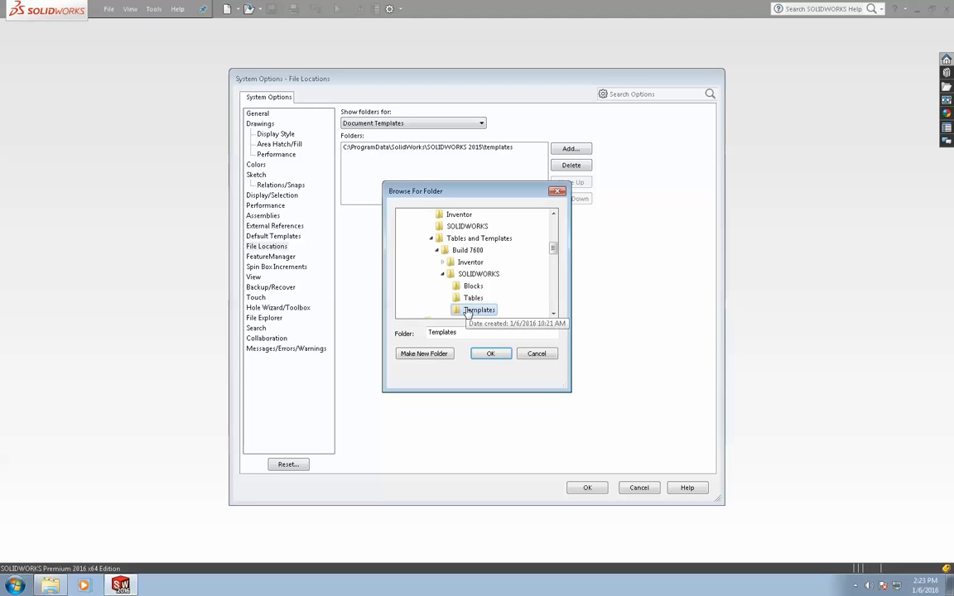
mouse_move(471, 358)
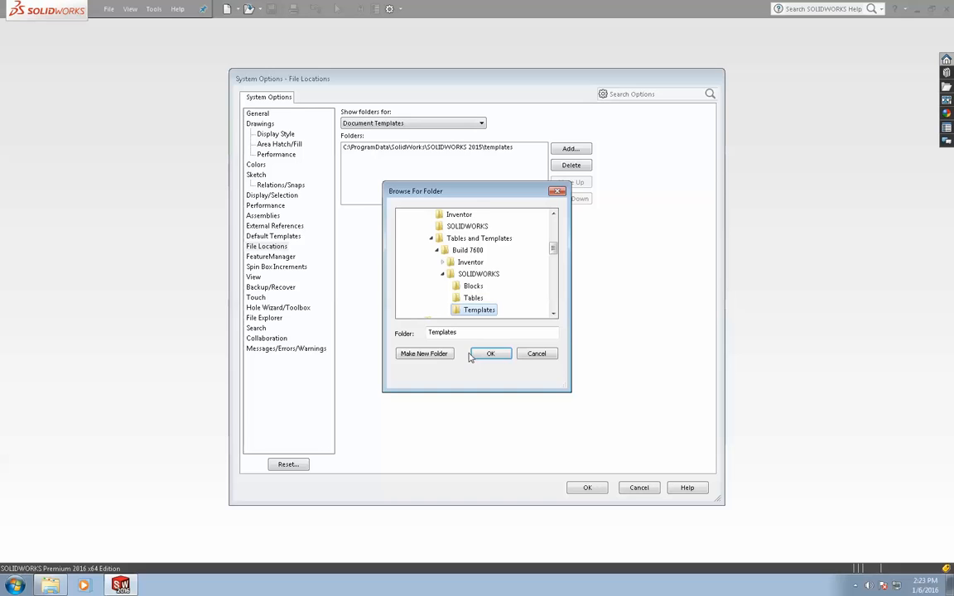
left_click(490, 353)
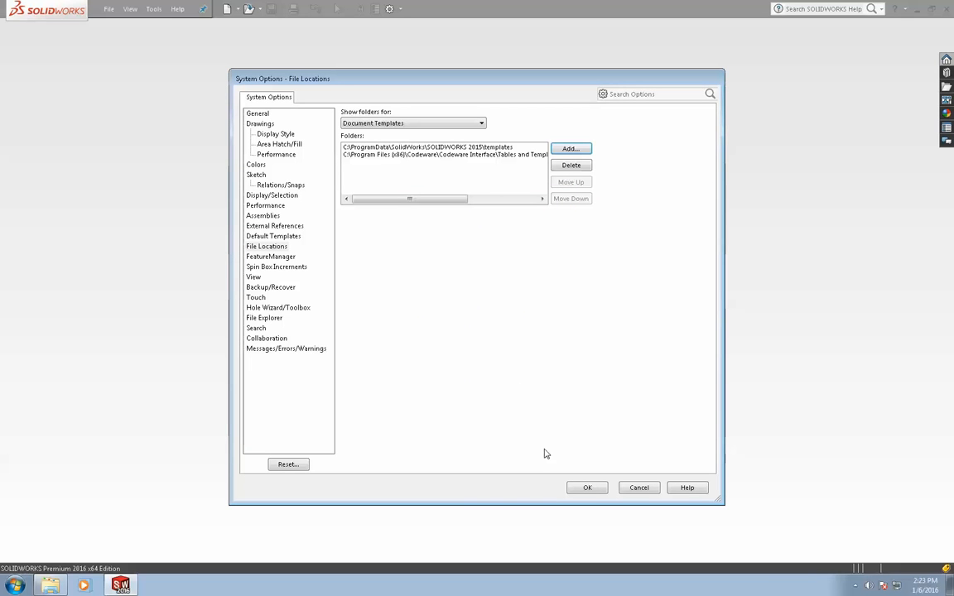
left_click(587, 487)
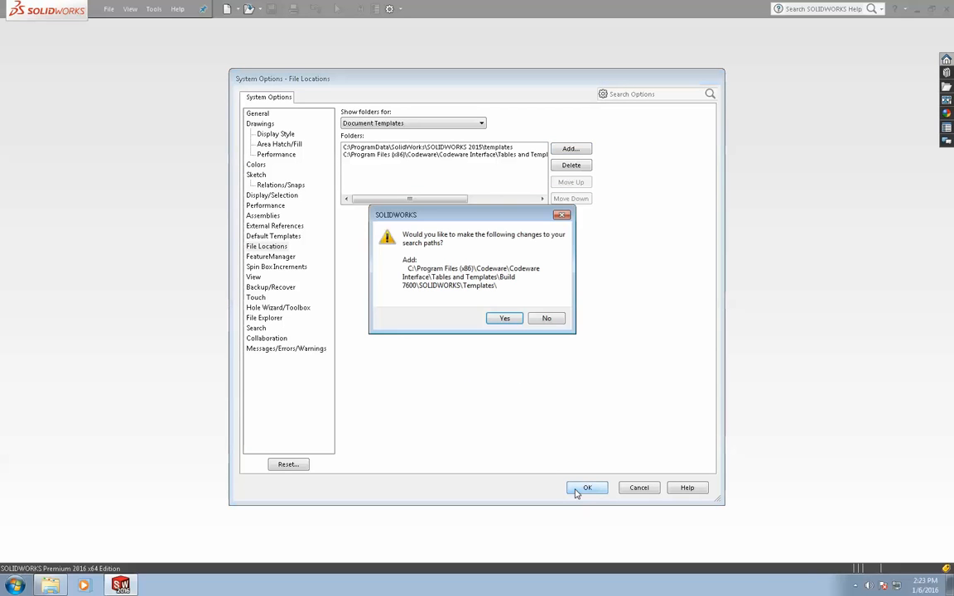
left_click(504, 318)
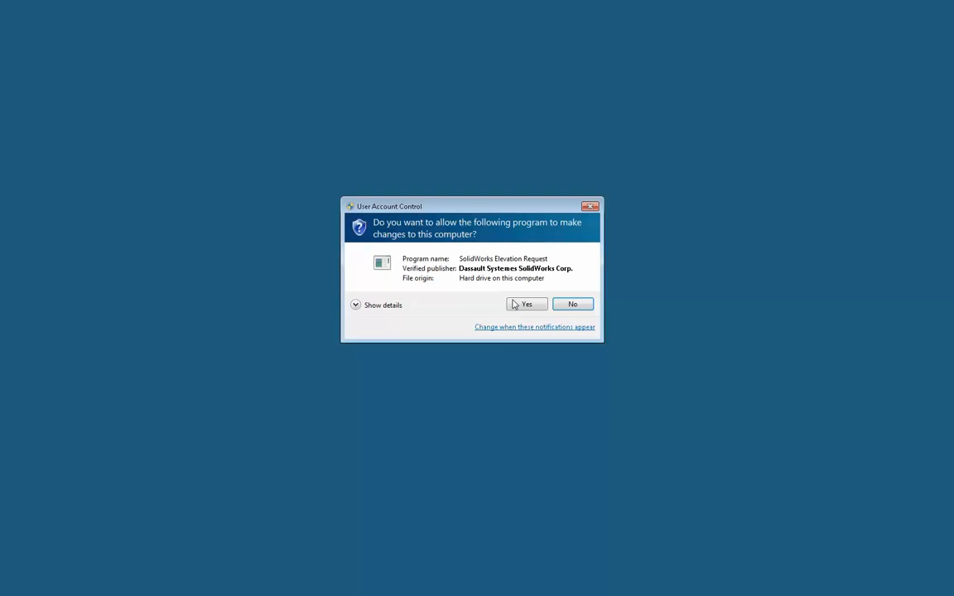
left_click(523, 304)
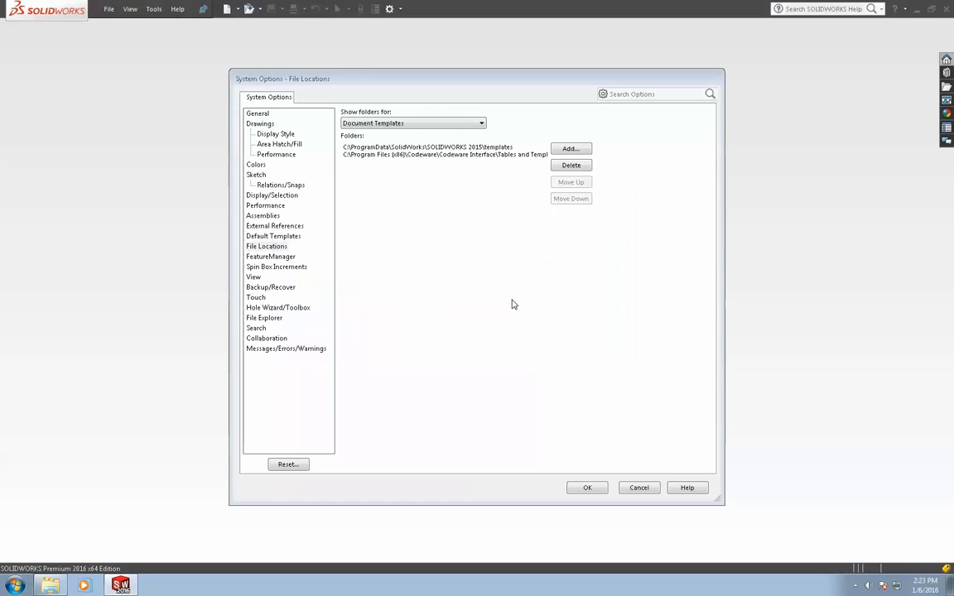
Open File > New, widen the Name column, and review the Codeware templates in Novice and Advanced views
left_click(587, 487)
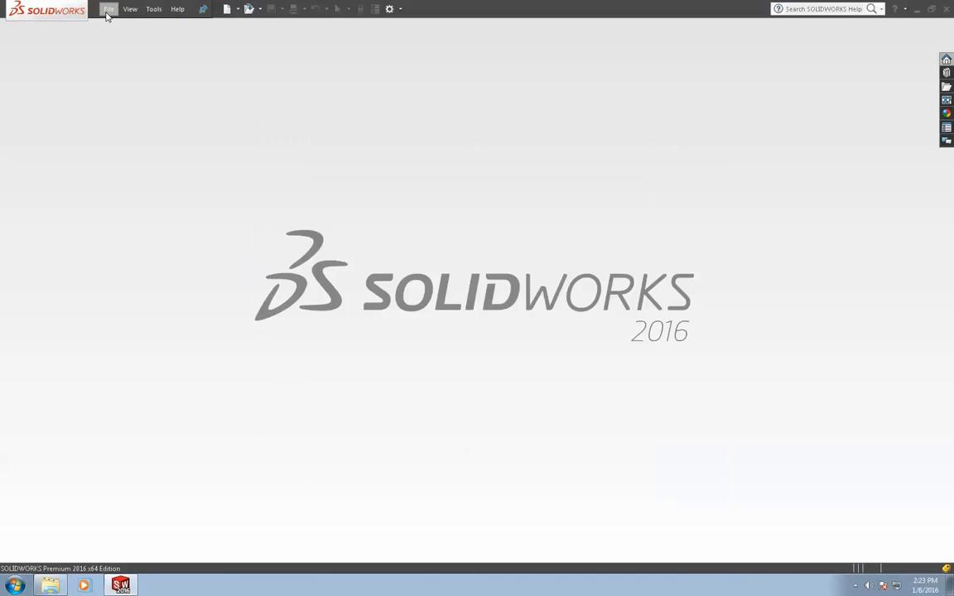
left_click(108, 10)
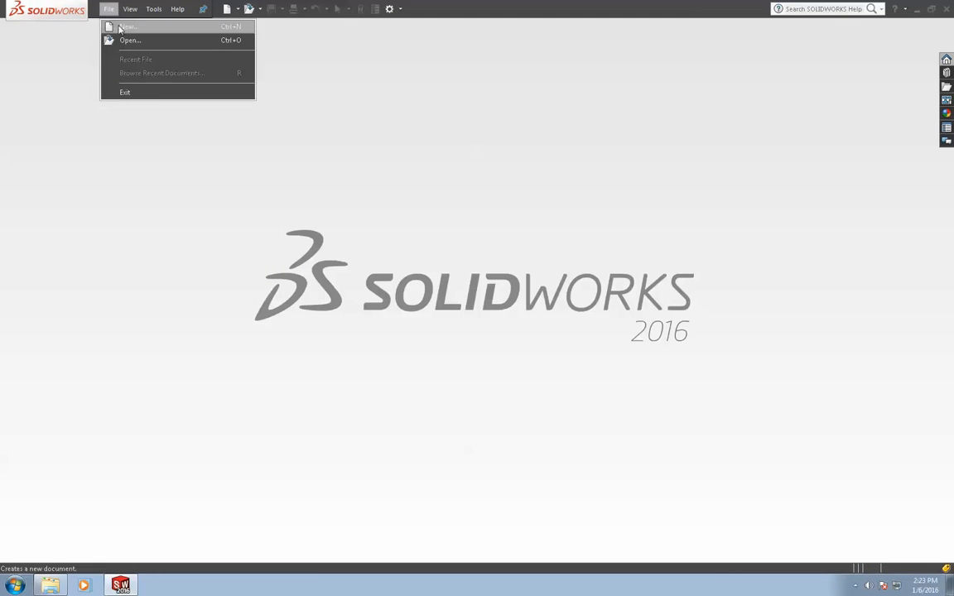
left_click(126, 27)
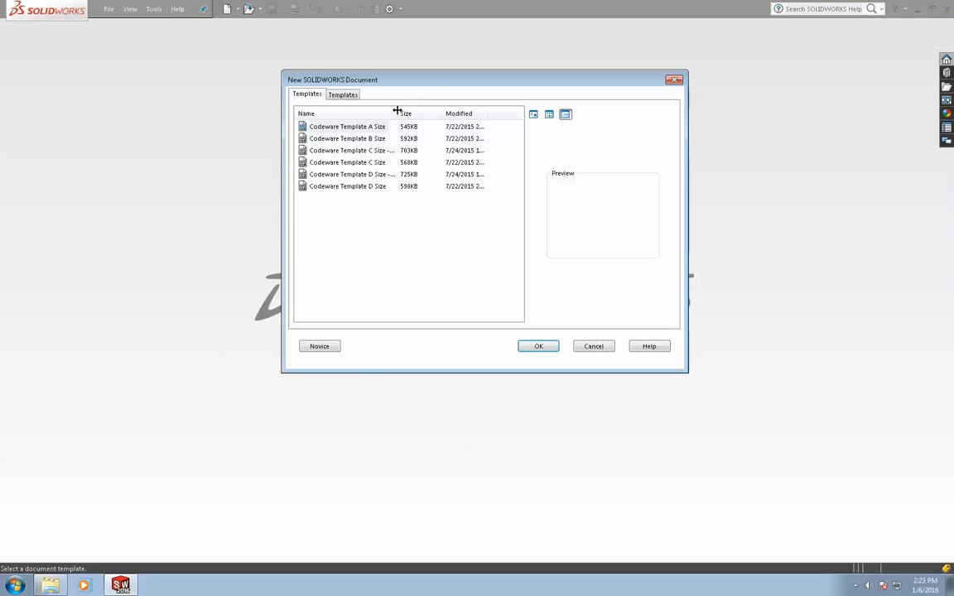
left_click(347, 126)
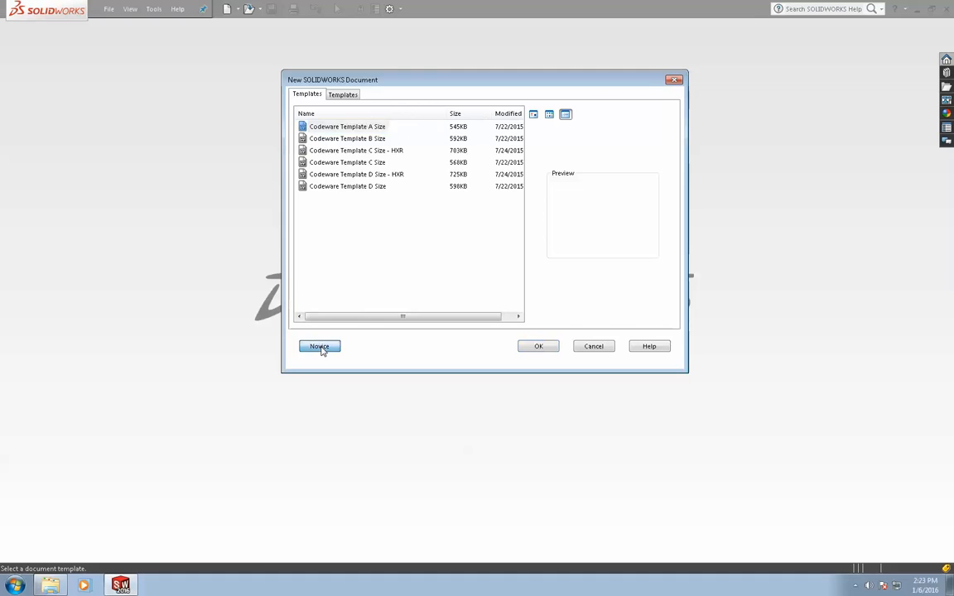
left_click(319, 346)
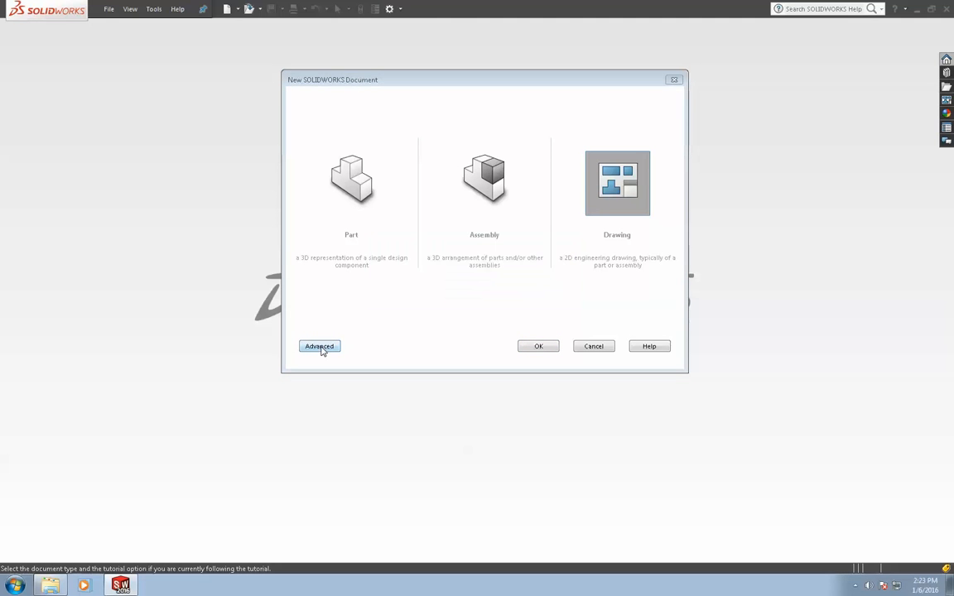
left_click(319, 346)
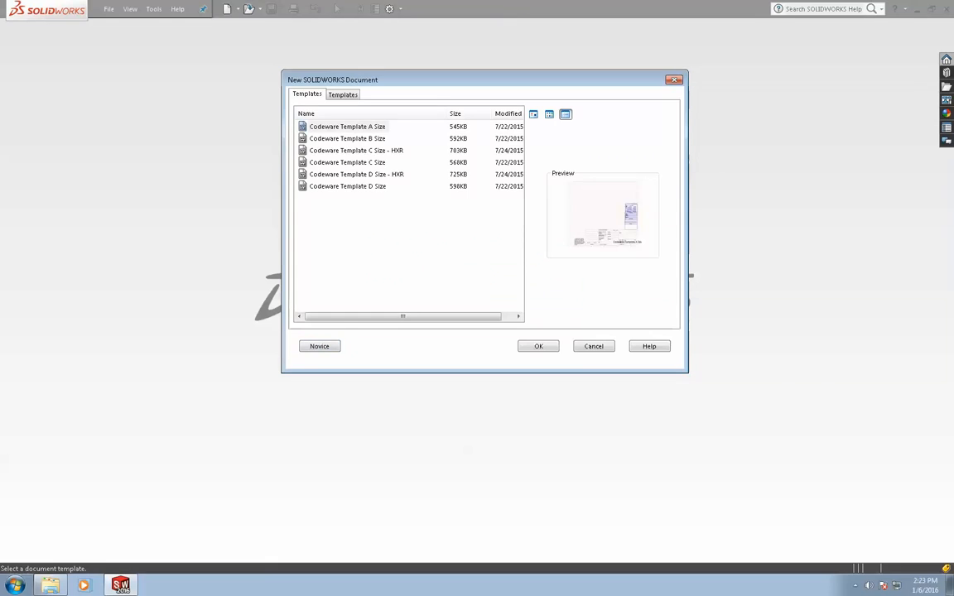
left_click(593, 346)
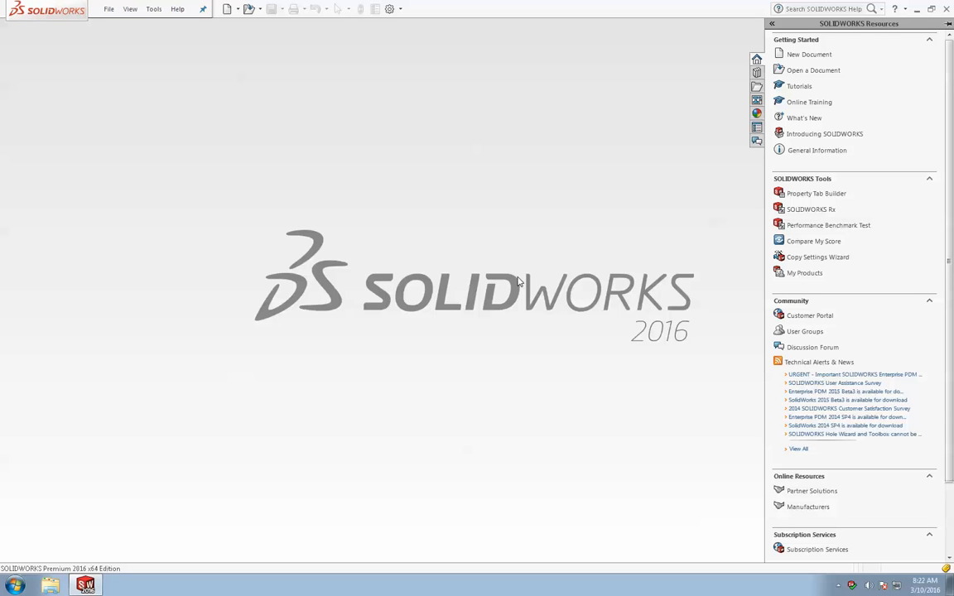
mouse_move(428, 223)
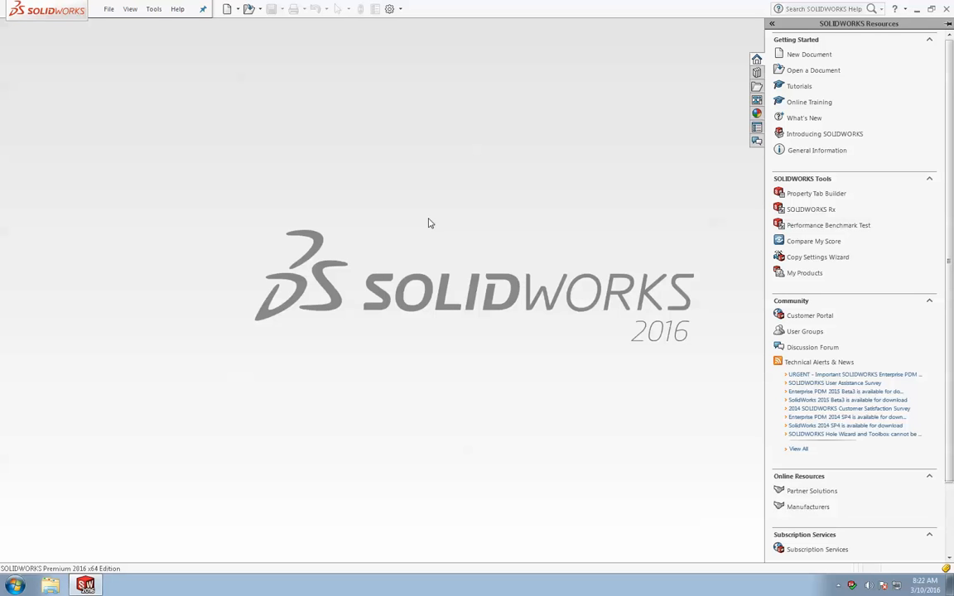
mouse_move(154, 9)
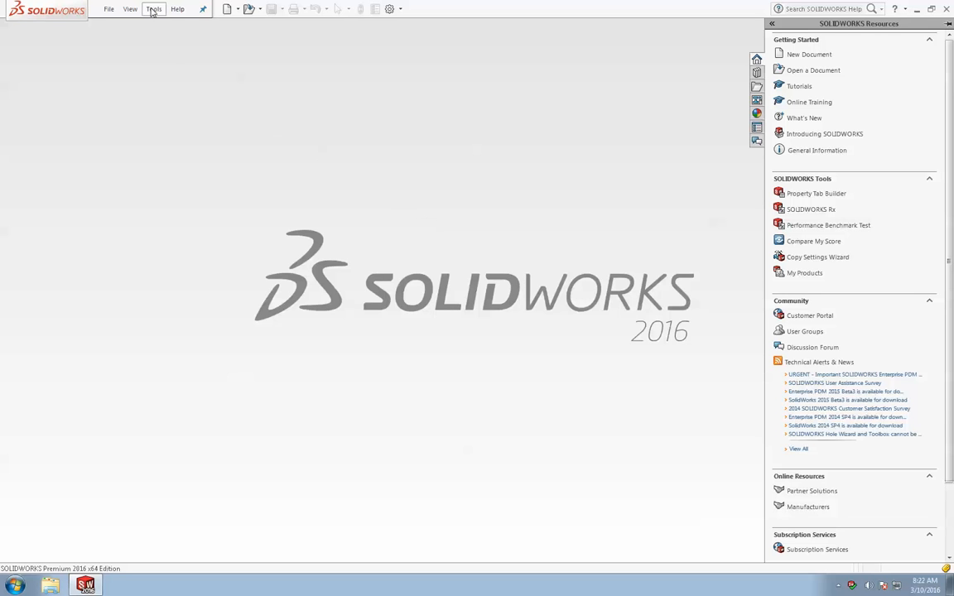
Open Codeware Interface options from Tools > Codeware > Options
left_click(153, 9)
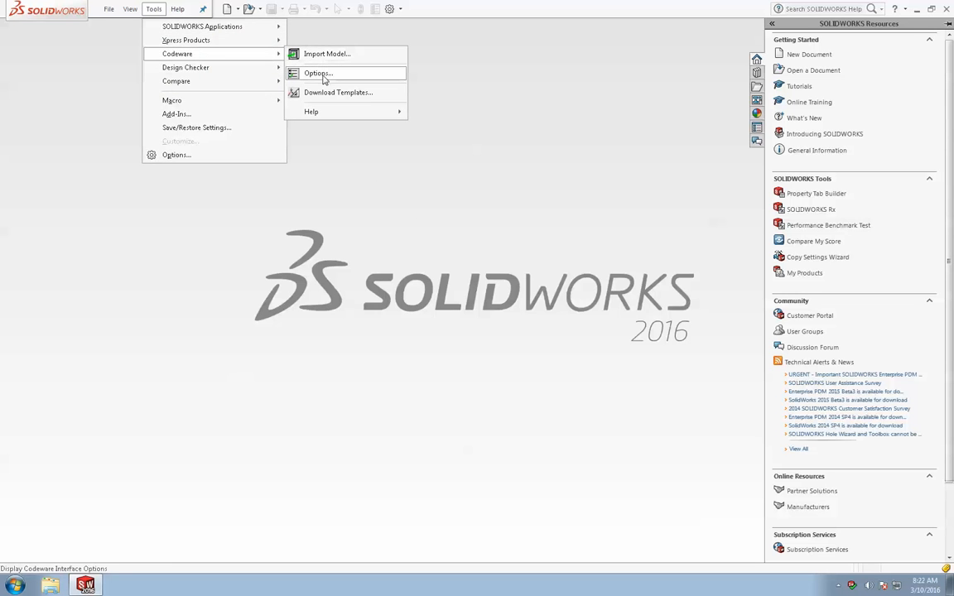
left_click(318, 72)
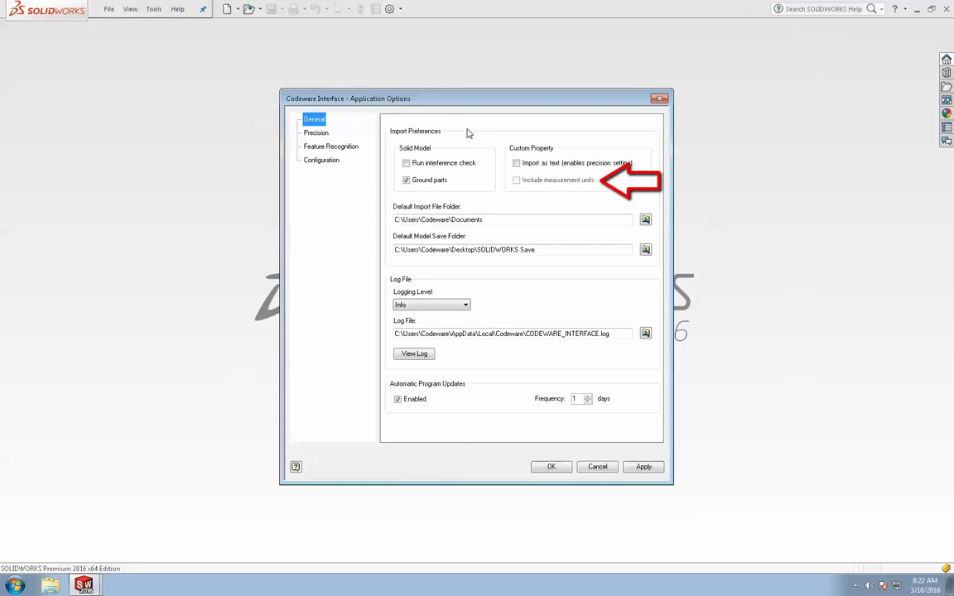